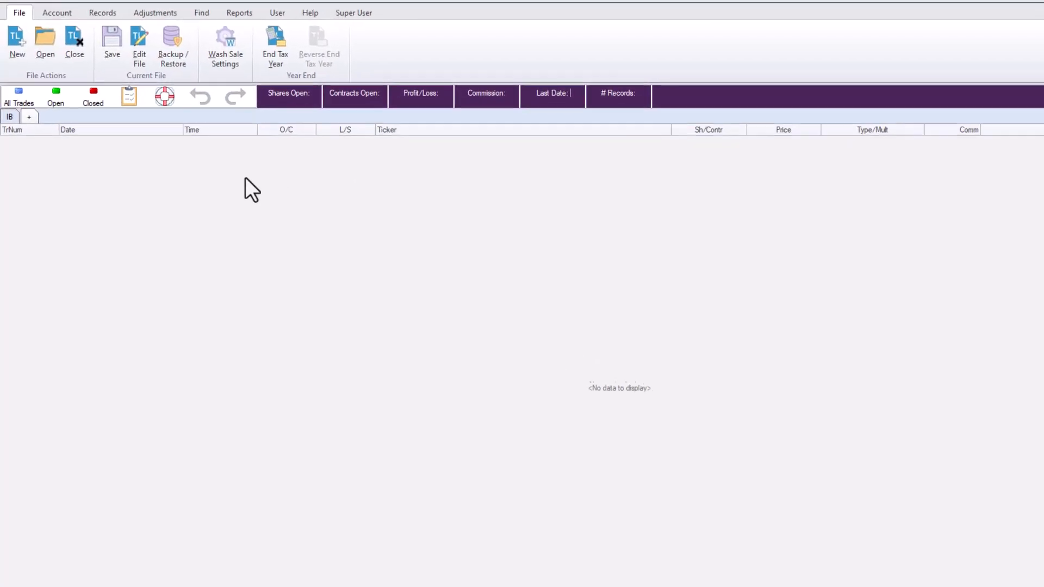
Begin a new account via the + tab's Add action, discarding the first abandoned form
click(58, 13)
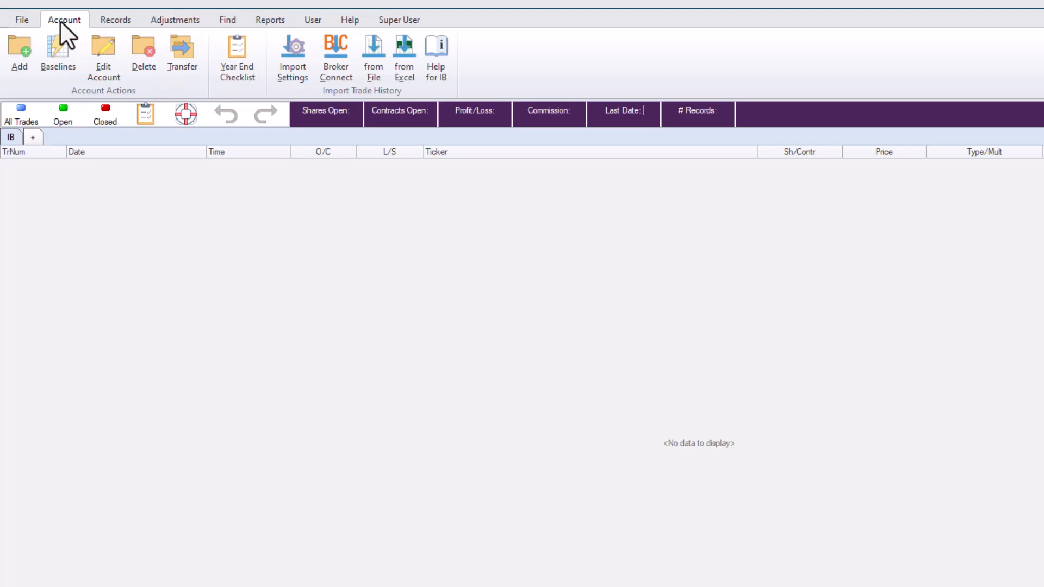
click(19, 53)
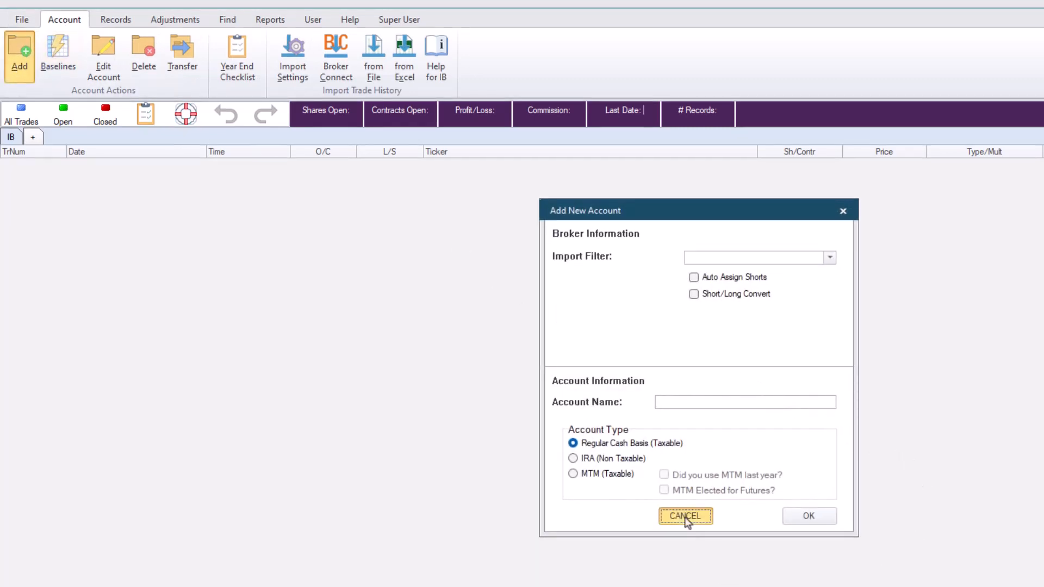
click(685, 515)
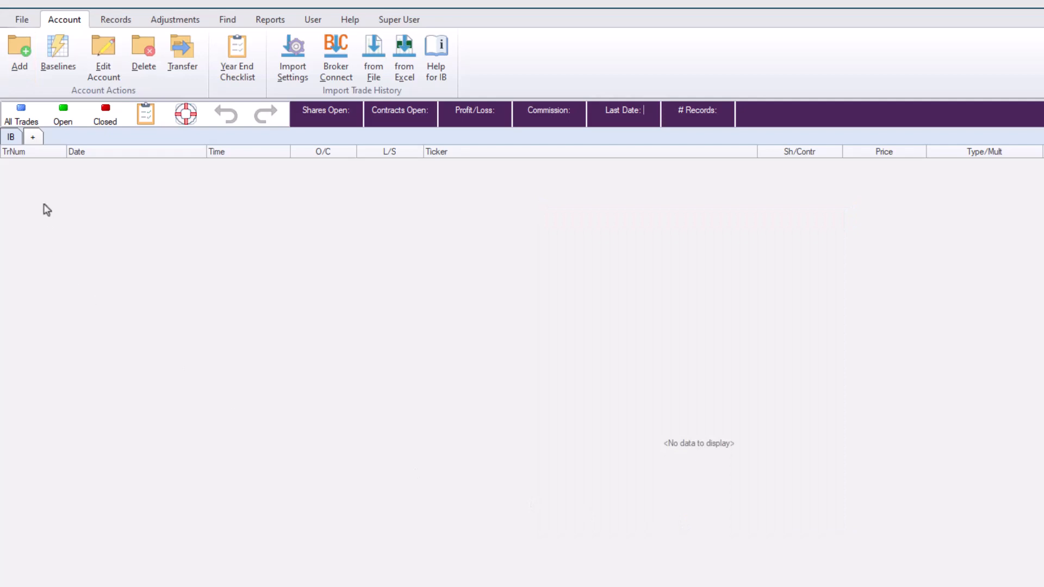
click(33, 137)
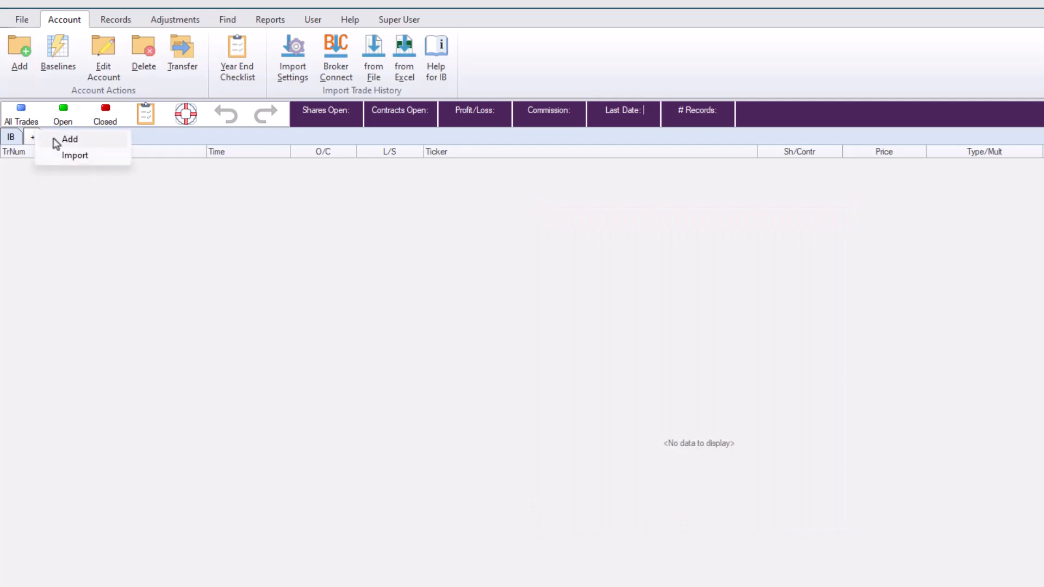
click(70, 139)
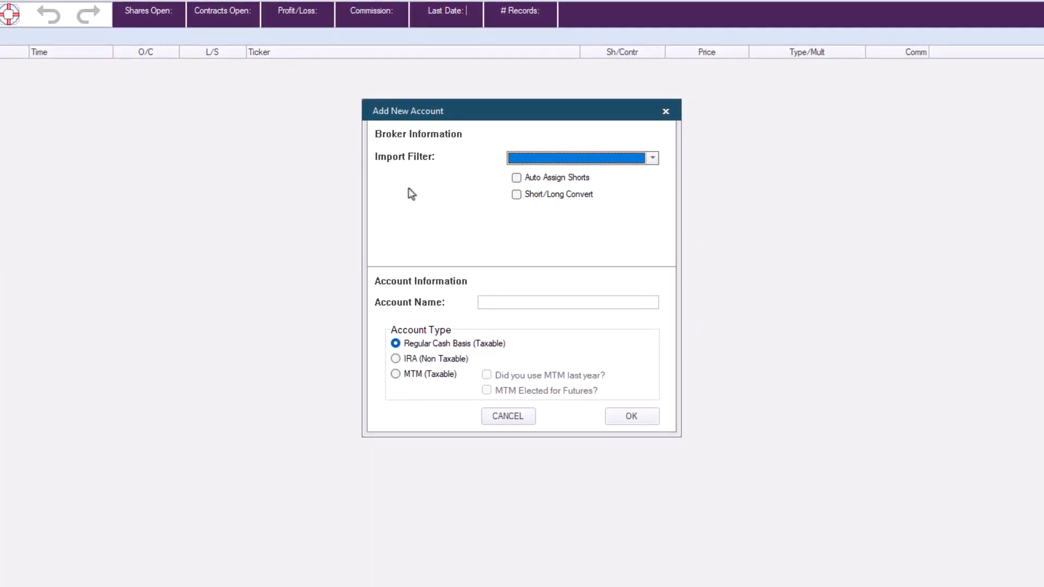
Choose the E*Trade Financial (ETrade) import filter, account name ETrade, and IRA (Non Taxable) type
click(651, 158)
text(ET)
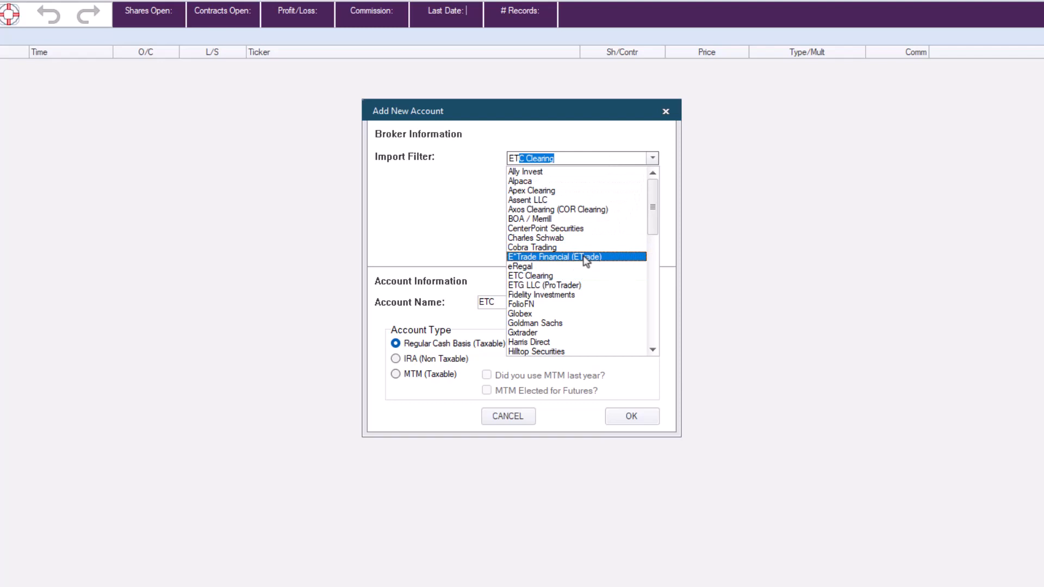
click(554, 256)
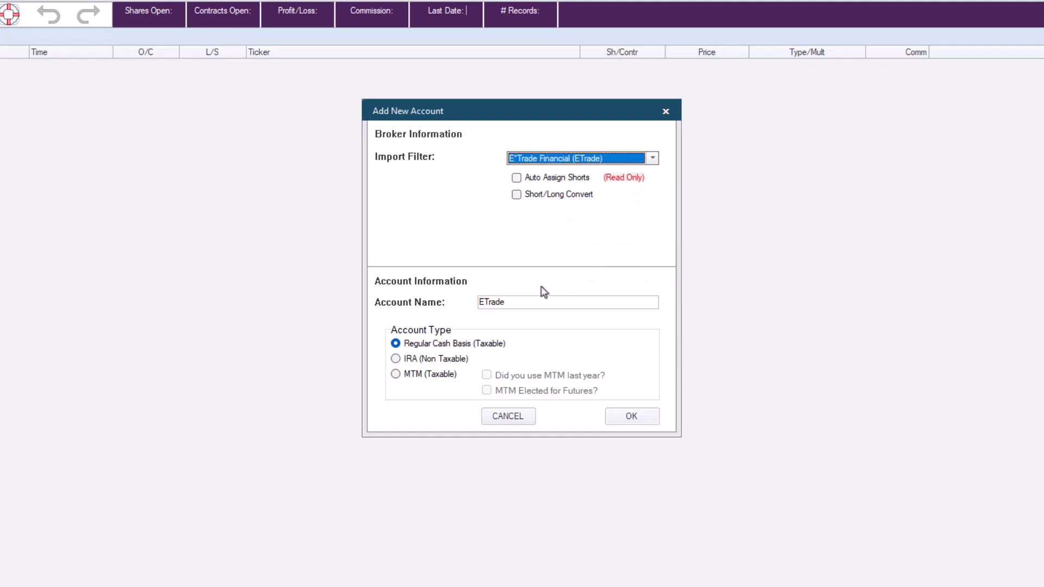
click(396, 358)
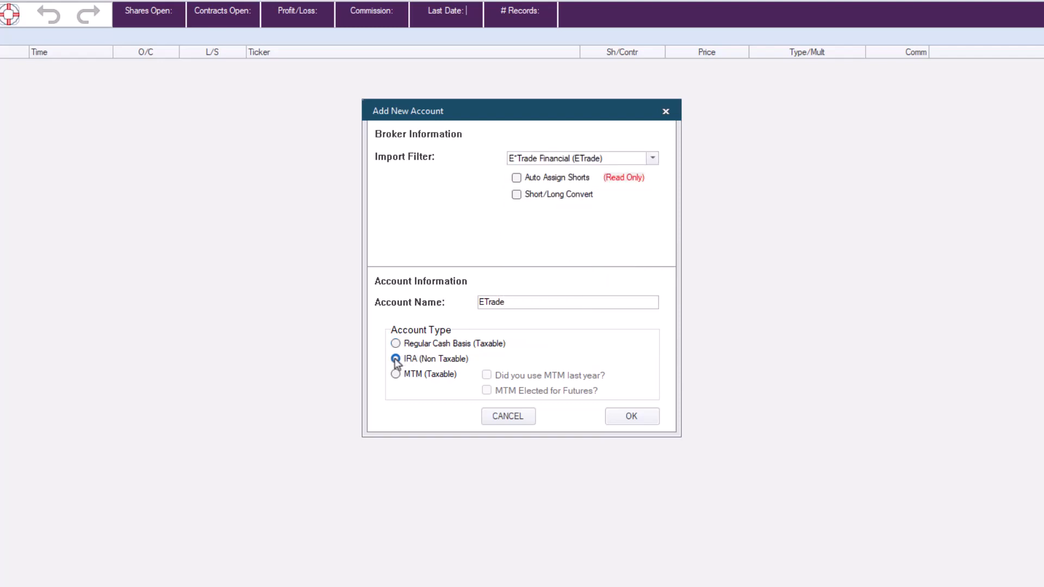
click(631, 415)
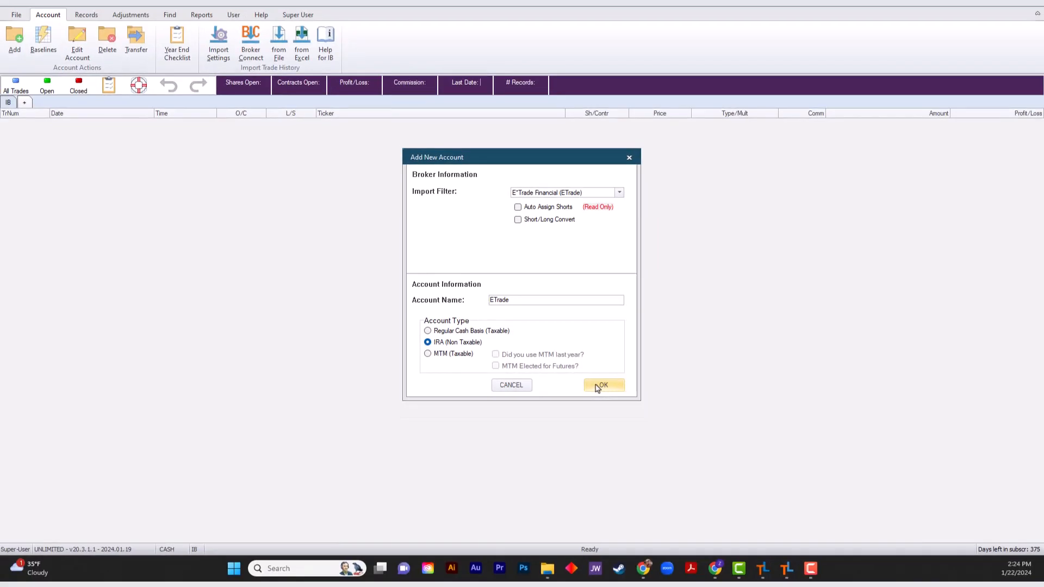
Confirm the ETrade IRA account with OK and exit the Baseline Positions Wizard
click(602, 385)
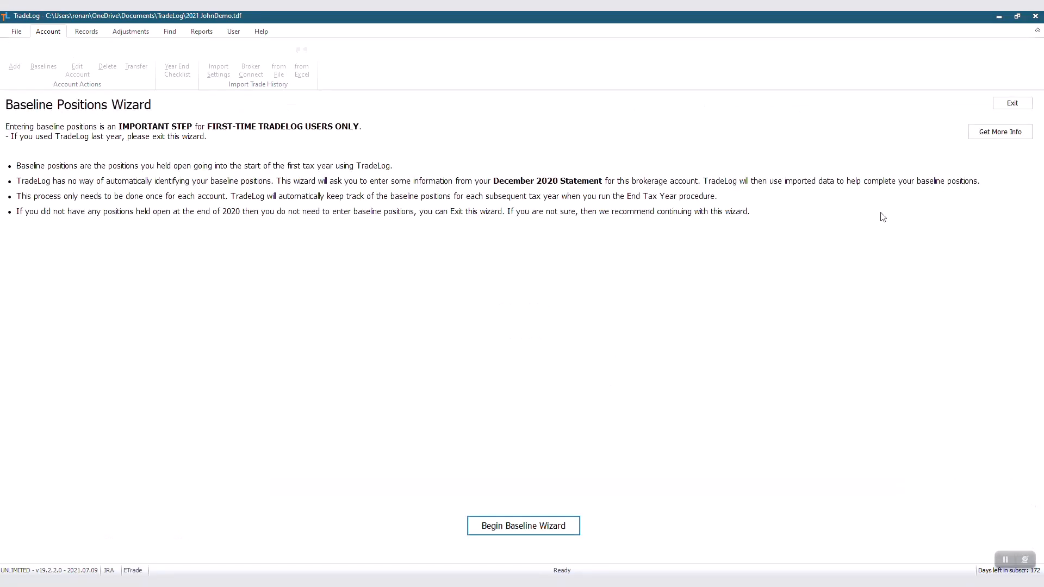
mouse_move(924, 157)
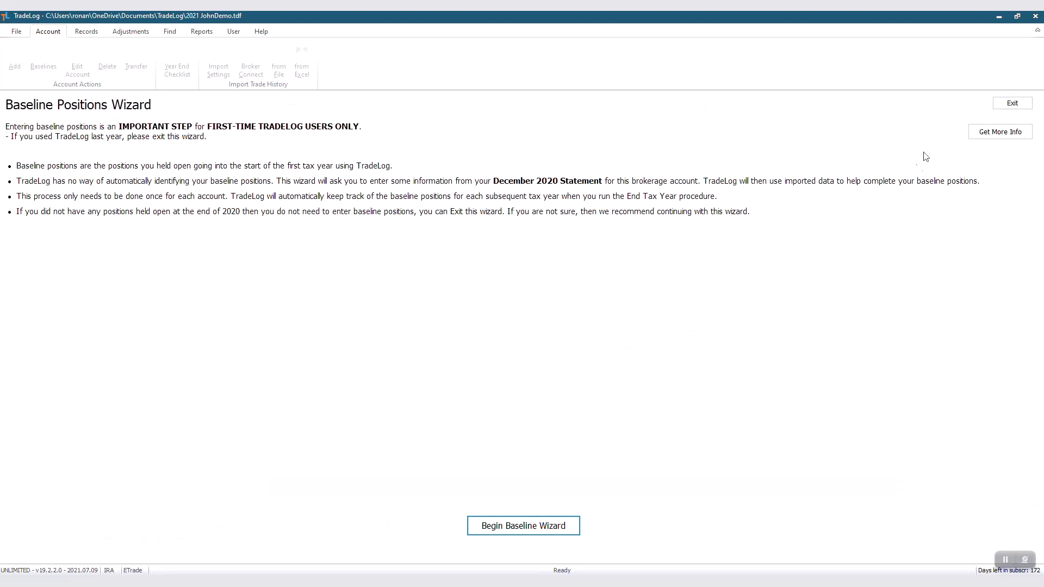
click(1011, 102)
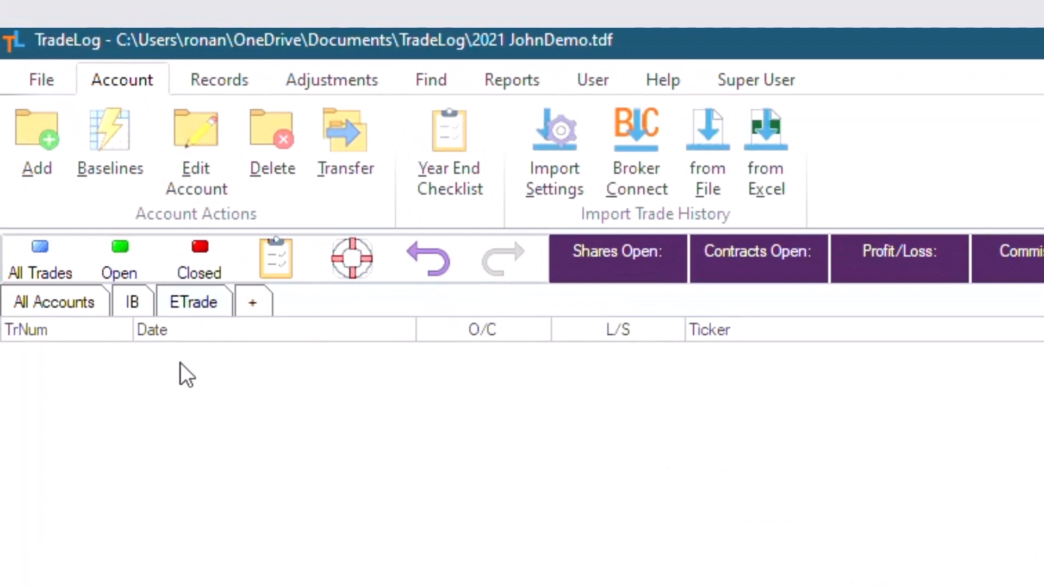
mouse_move(212, 331)
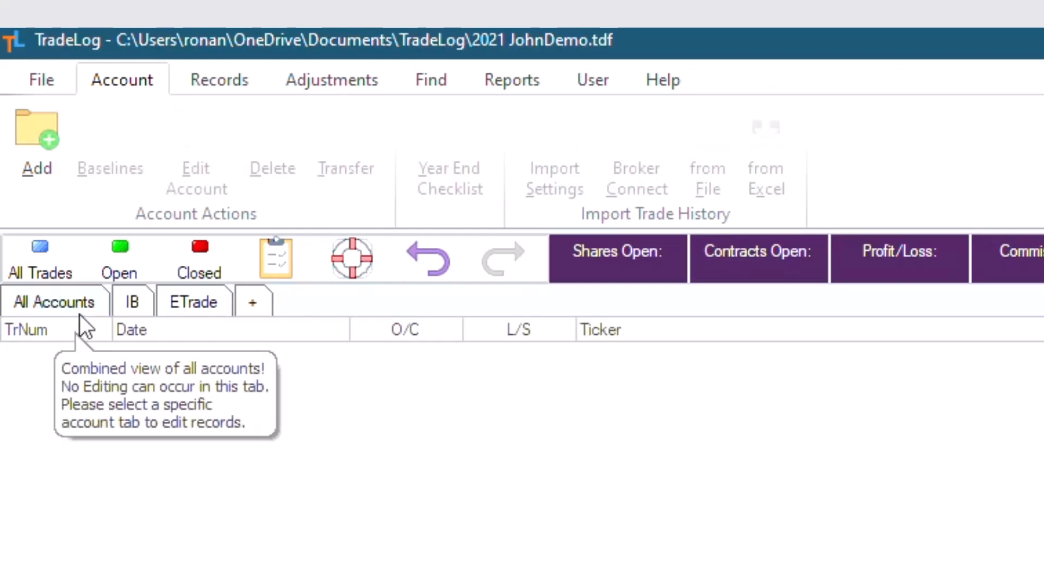
mouse_move(90, 382)
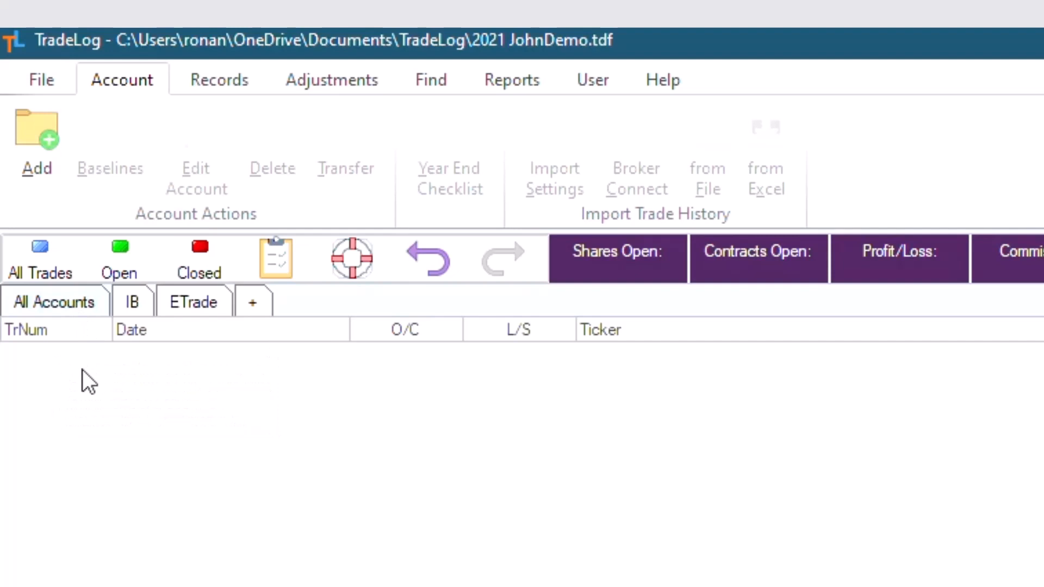
mouse_move(98, 391)
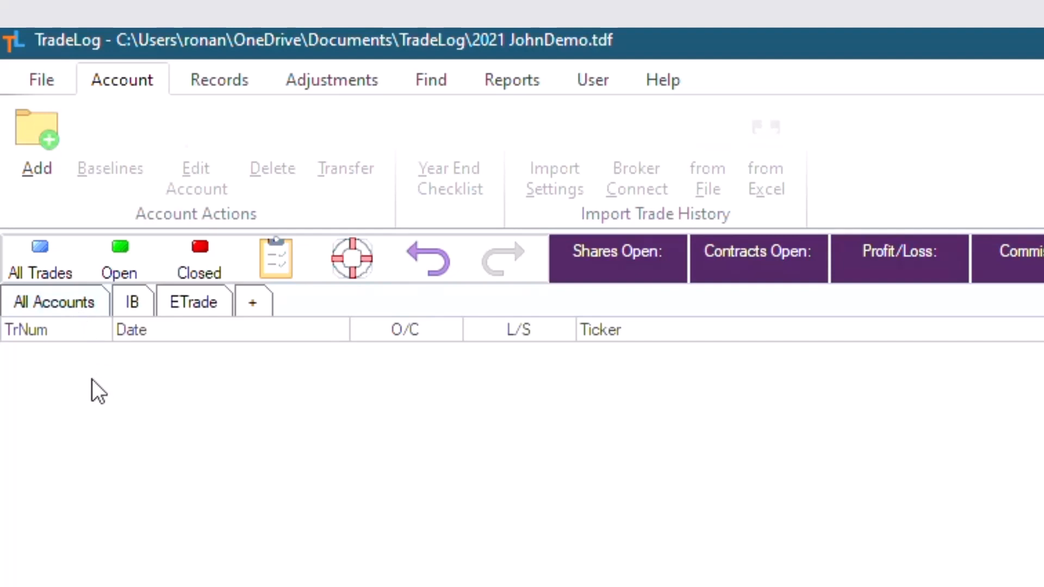